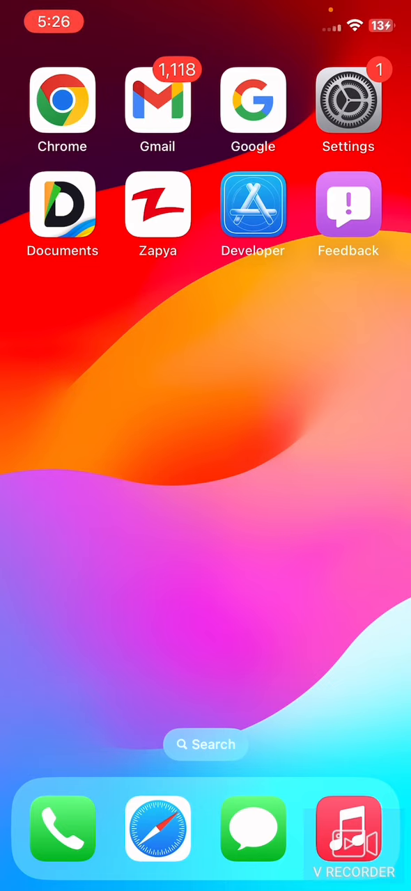
- Swipe through home screen pages to the one holding Canva, YT Studio, YouTube and Files
scroll("left", 3)
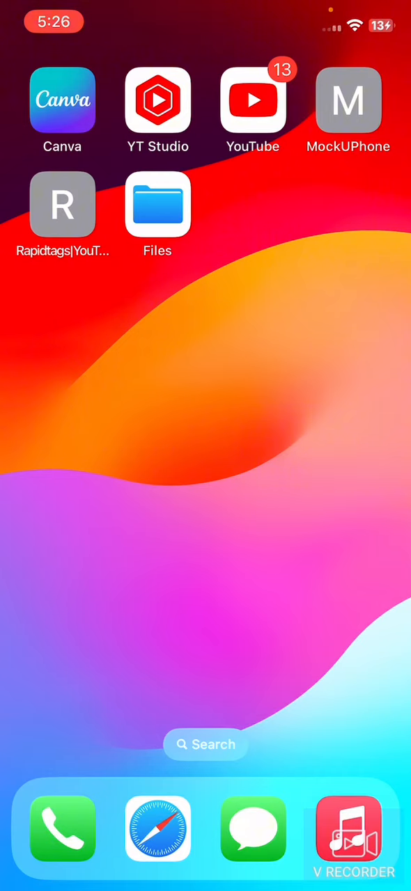
scroll("left", 3)
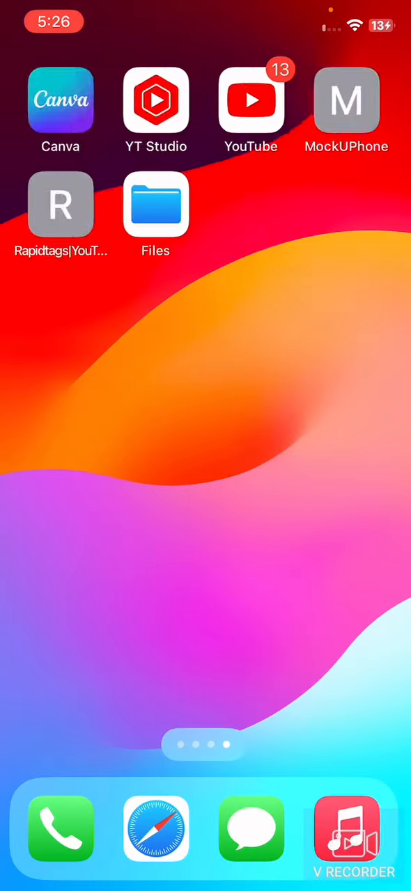
scroll("left", 3)
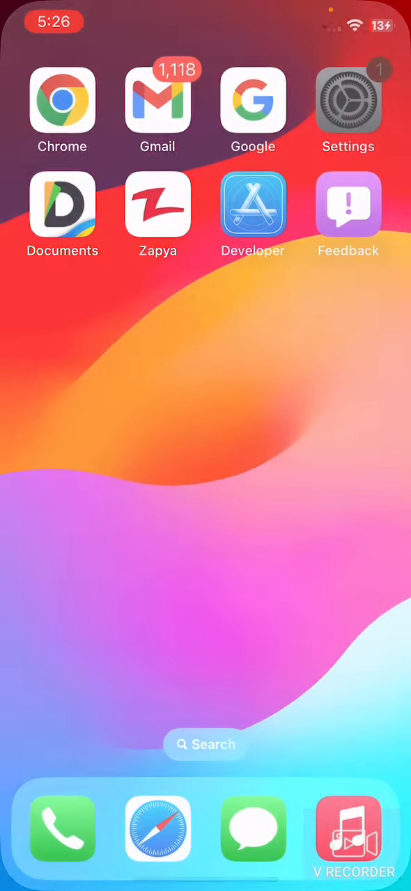
left_click(348, 104)
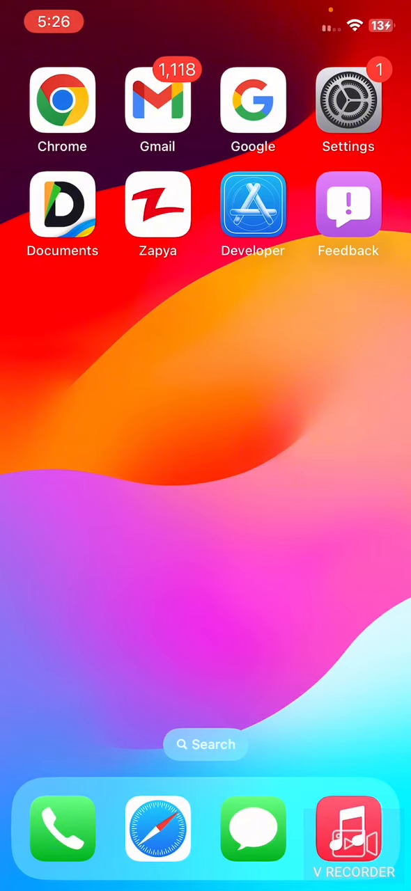
scroll("left", 3)
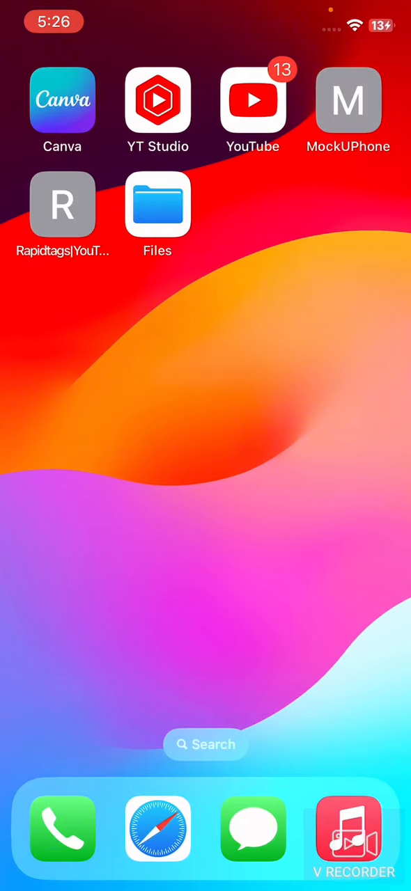